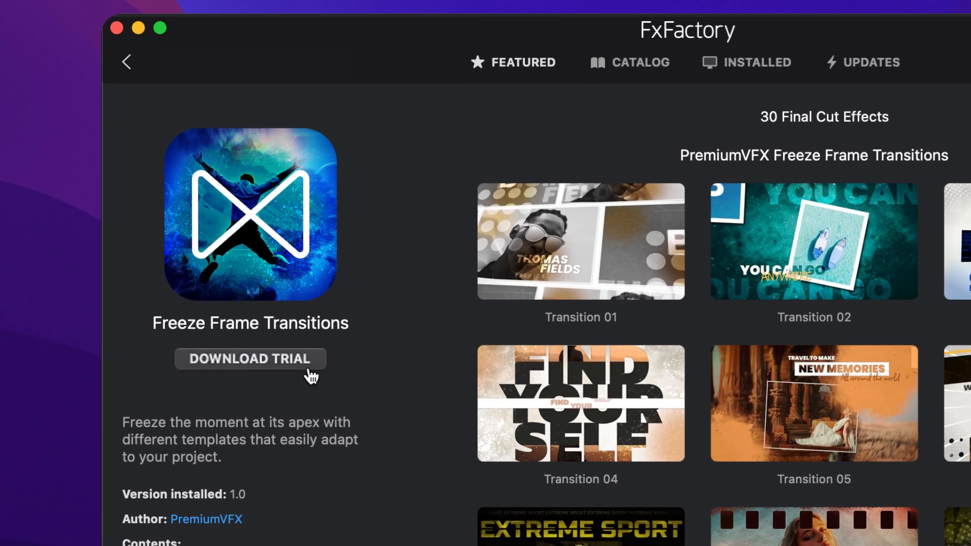
Download the trial of the PremiumVFX Freeze Frame Transitions pack in FxFactory.
click(250, 358)
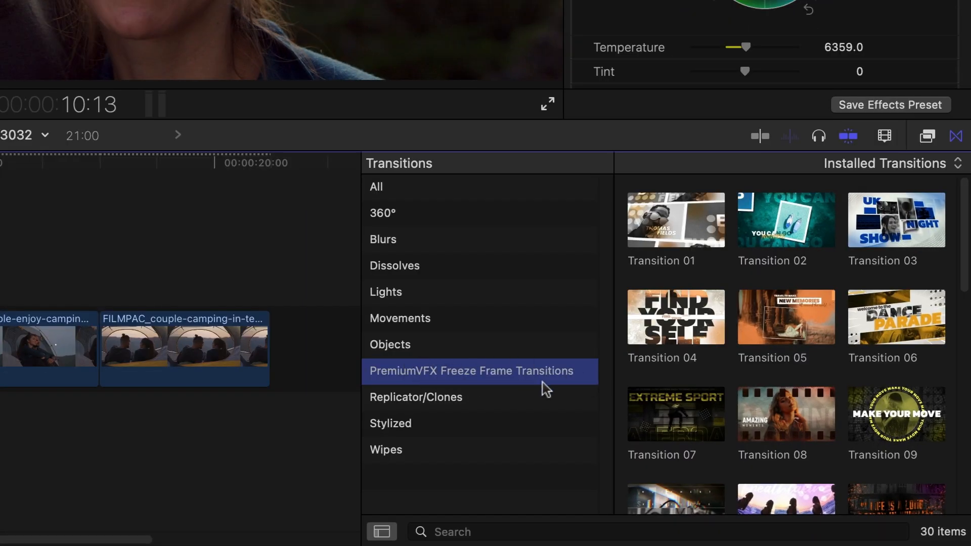
Filter the Transitions browser to PremiumVFX Freeze Frame Transitions and scroll through all 30.
click(381, 531)
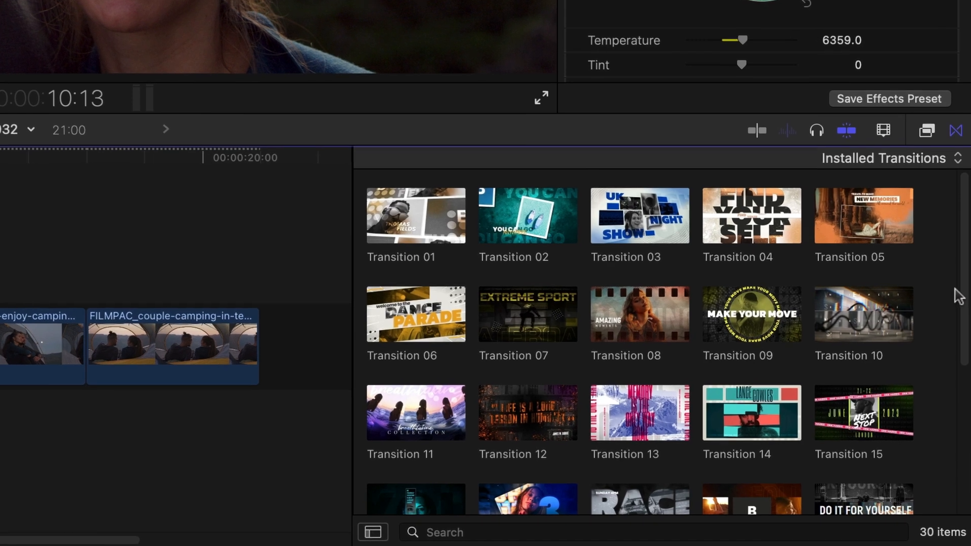
scroll(down, 3)
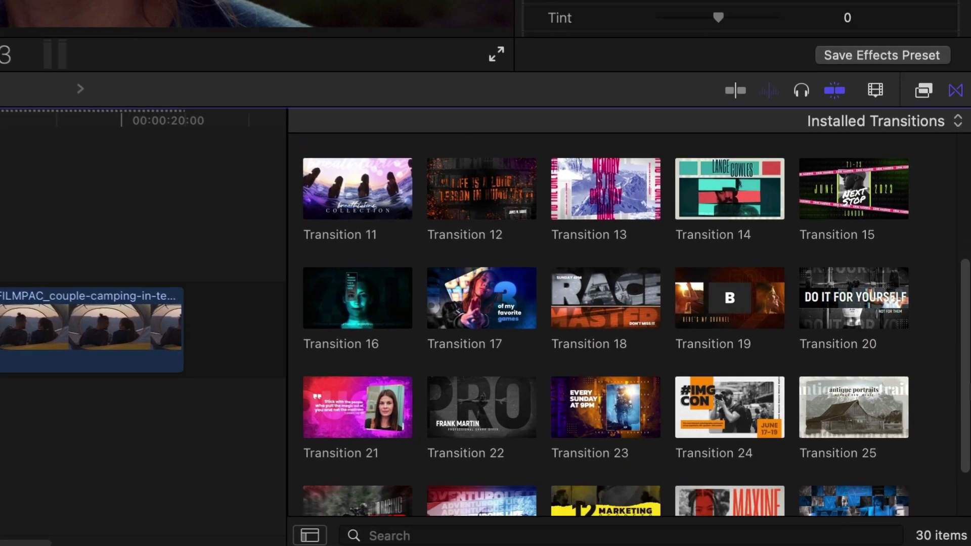
scroll(down, 3)
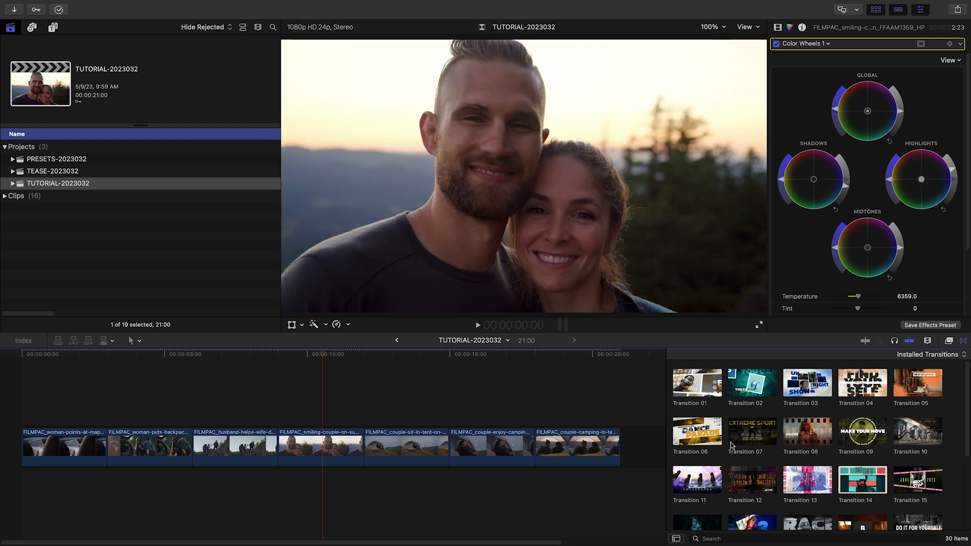
Place Transition 02 between clips one and two and move the playhead to the start.
click(751, 432)
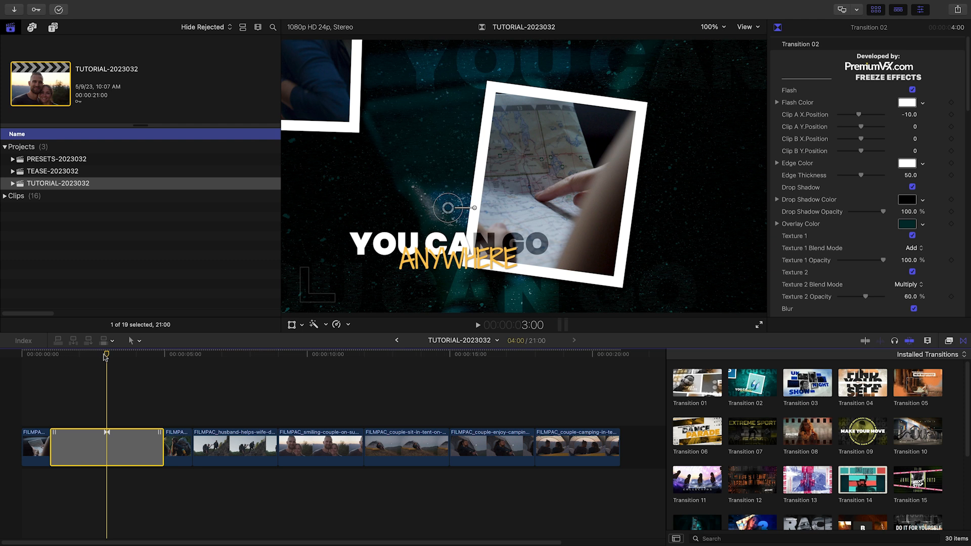
mouse_move(114, 353)
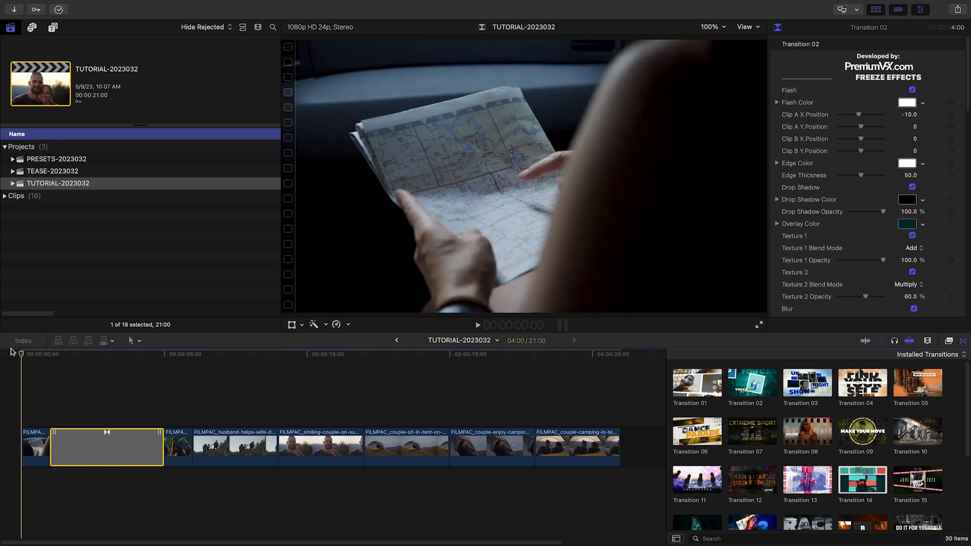
click(140, 354)
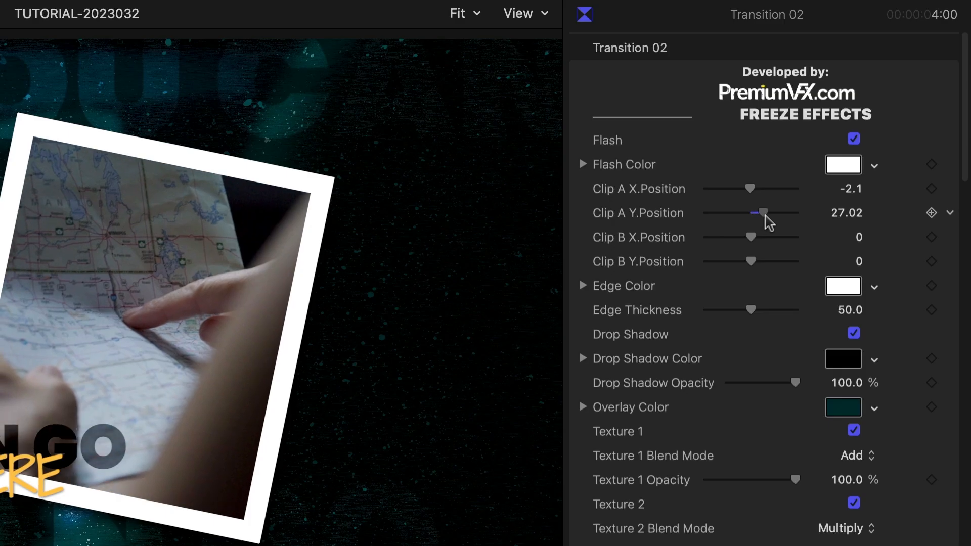
Scroll the Inspector to Transition 02's Clip B position, edge thickness and text color settings.
scroll(down, 3)
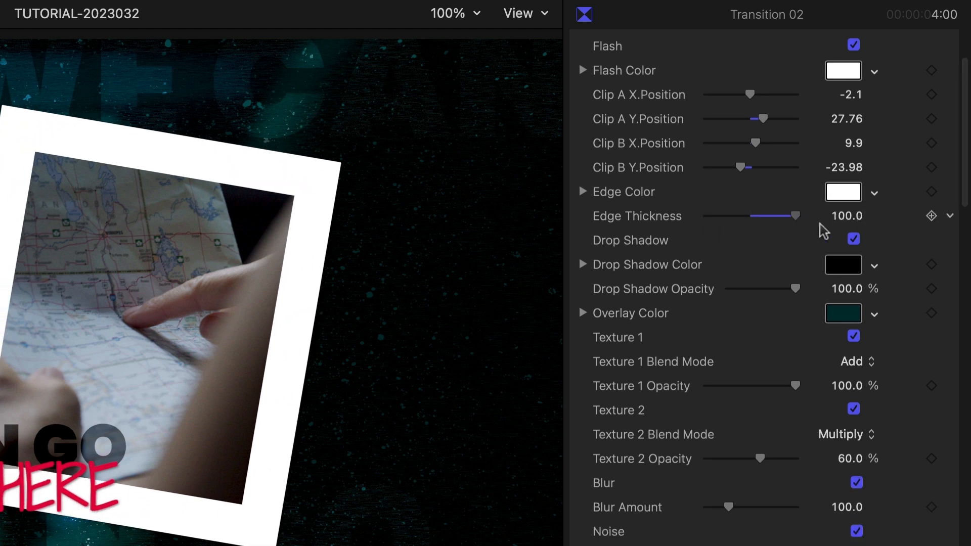
Drop a freeze frame transition on the edit between the husband and smiling couple clips.
click(844, 313)
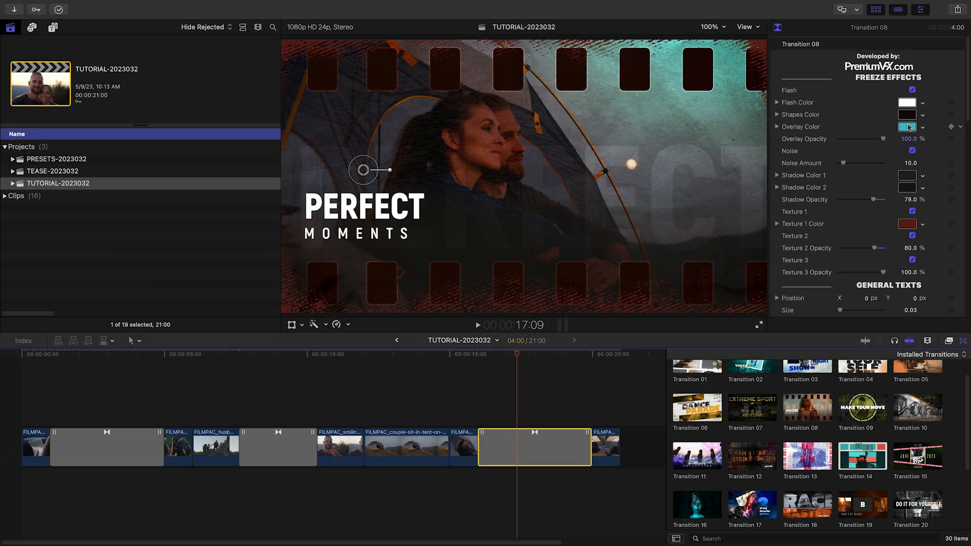
Scroll Transition 08's Inspector to set a teal overlay and red texture color.
scroll(down, 3)
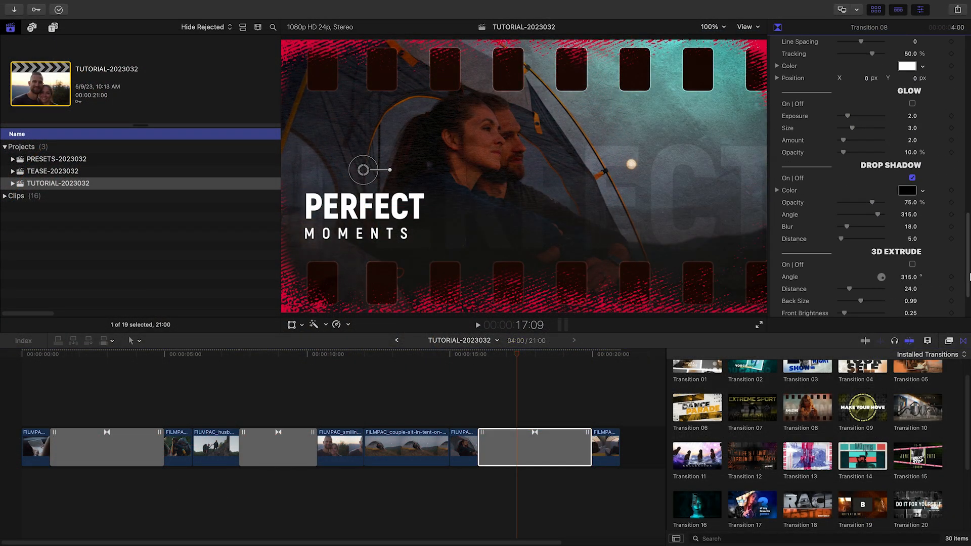